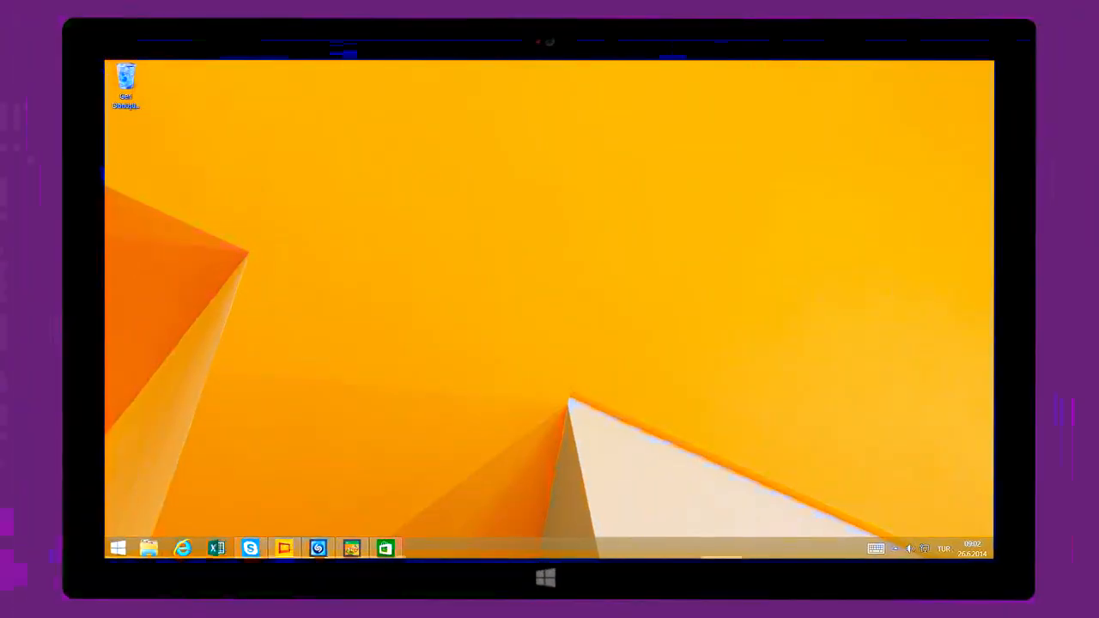
Bring up the Windows 8.1 Start screen from the desktop via the taskbar Start button.
left_click(546, 577)
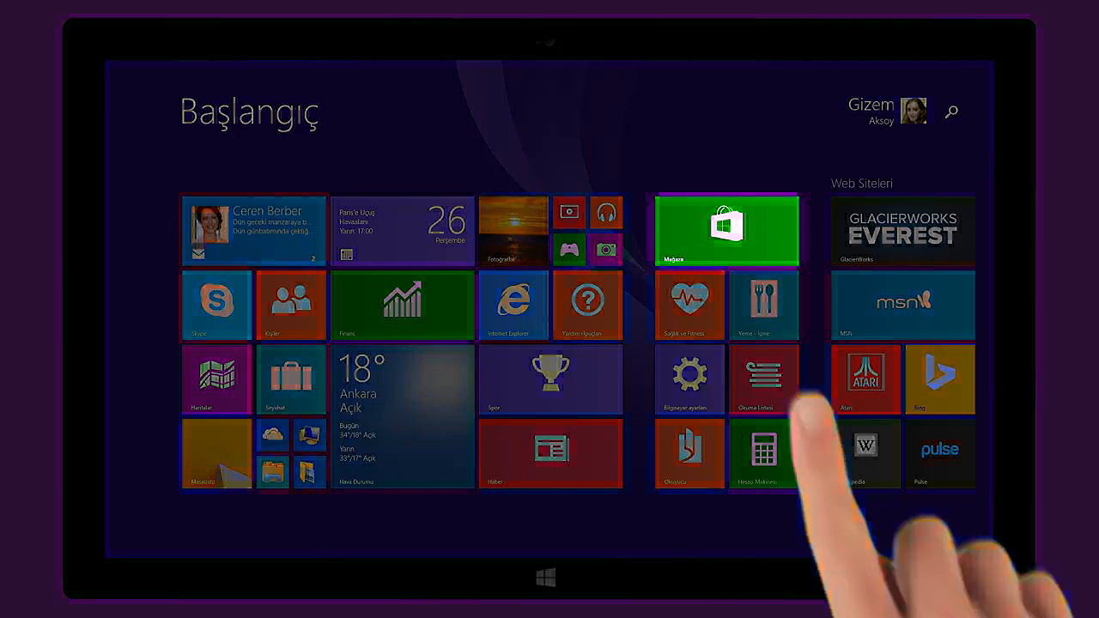
Search the Mağaza for 'Halo: Spartan Assault Lite' and go to its store page from the suggestion.
left_click(726, 230)
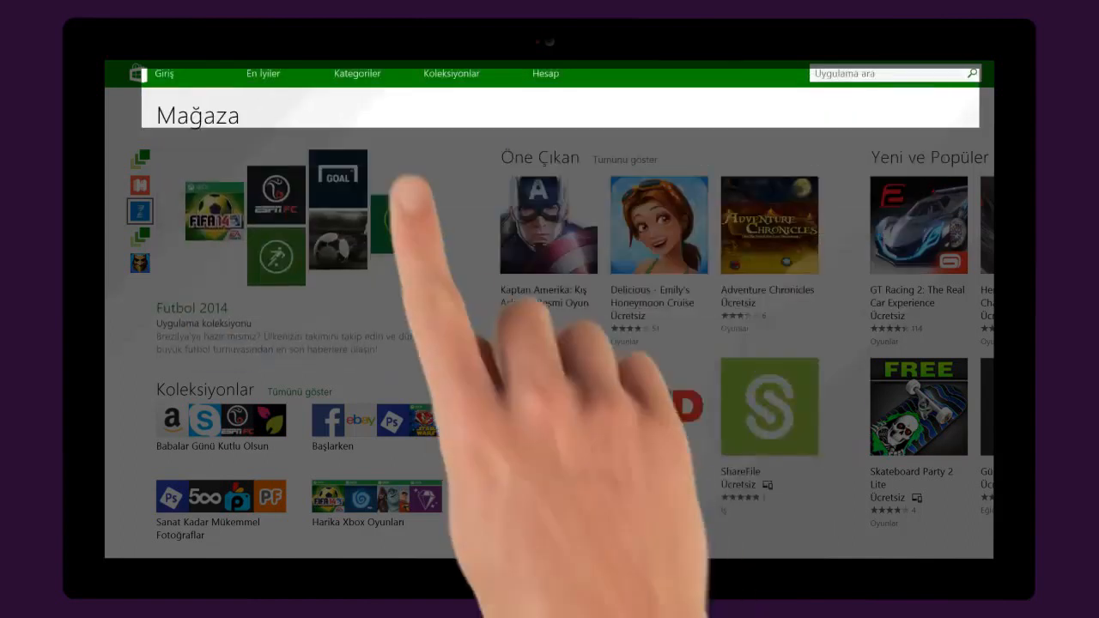
left_click(357, 72)
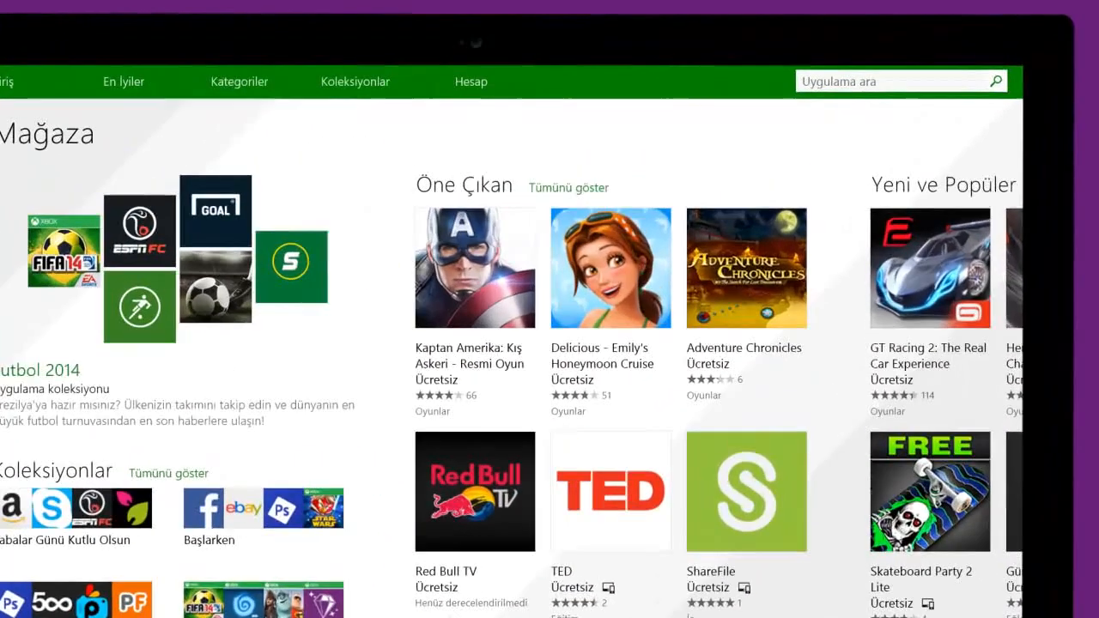
type("Halo: Spartan Assault Lite")
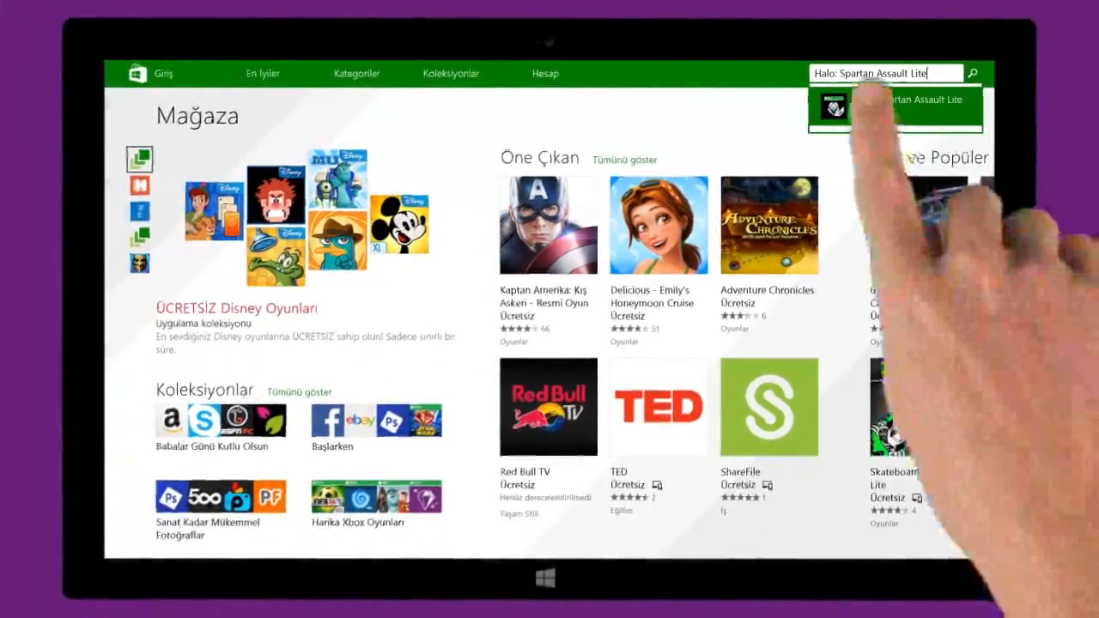
left_click(895, 107)
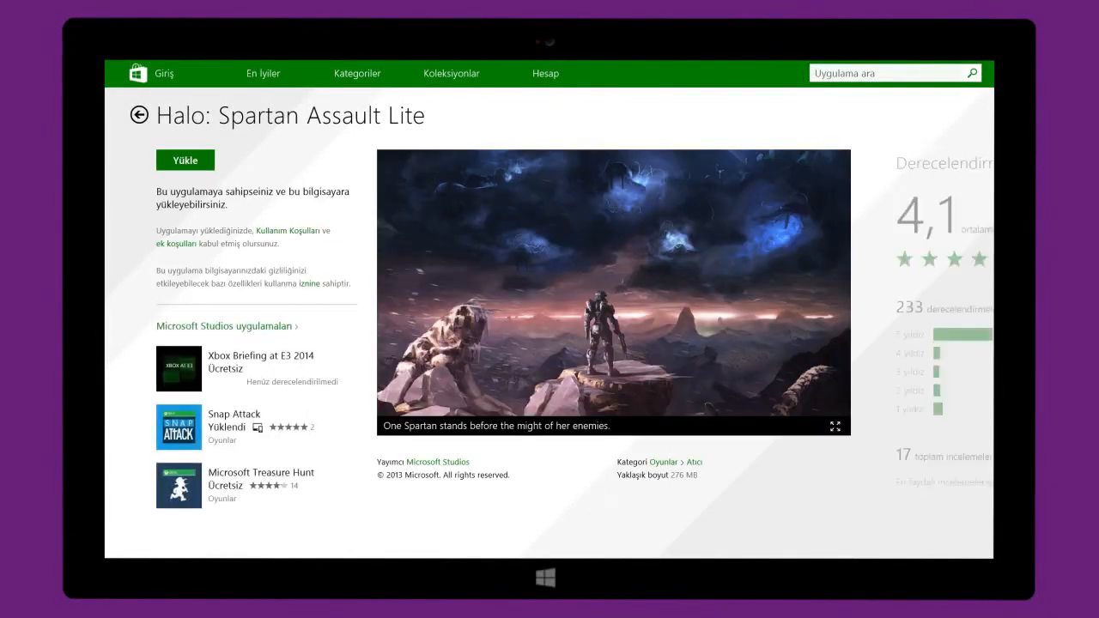
Start the Halo: Spartan Assault Lite install with the Yükle button.
left_click(186, 160)
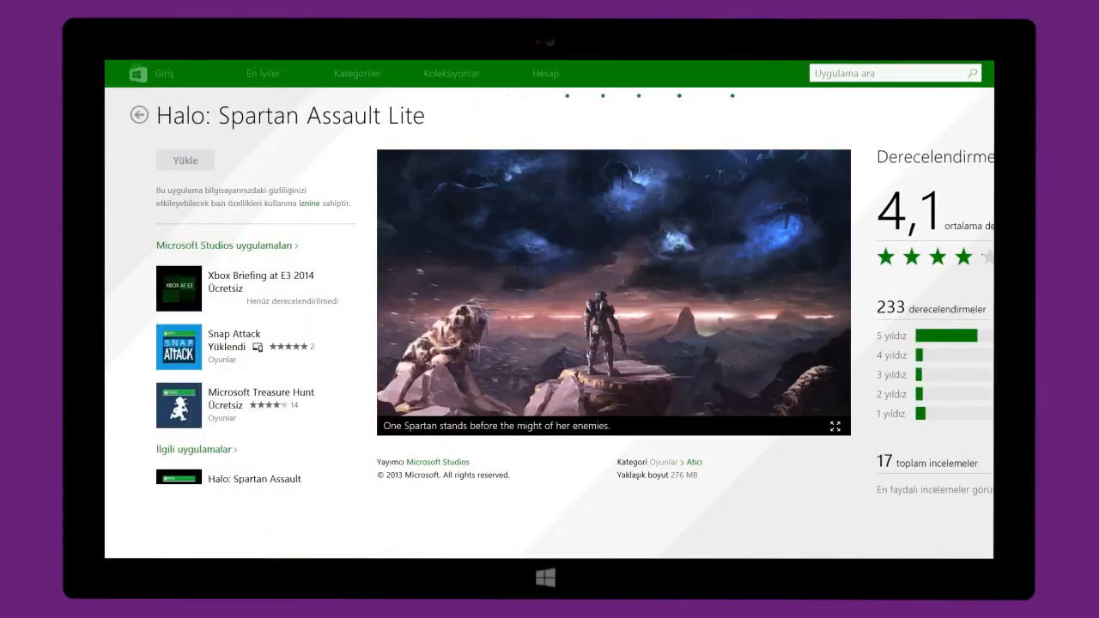
left_click(186, 159)
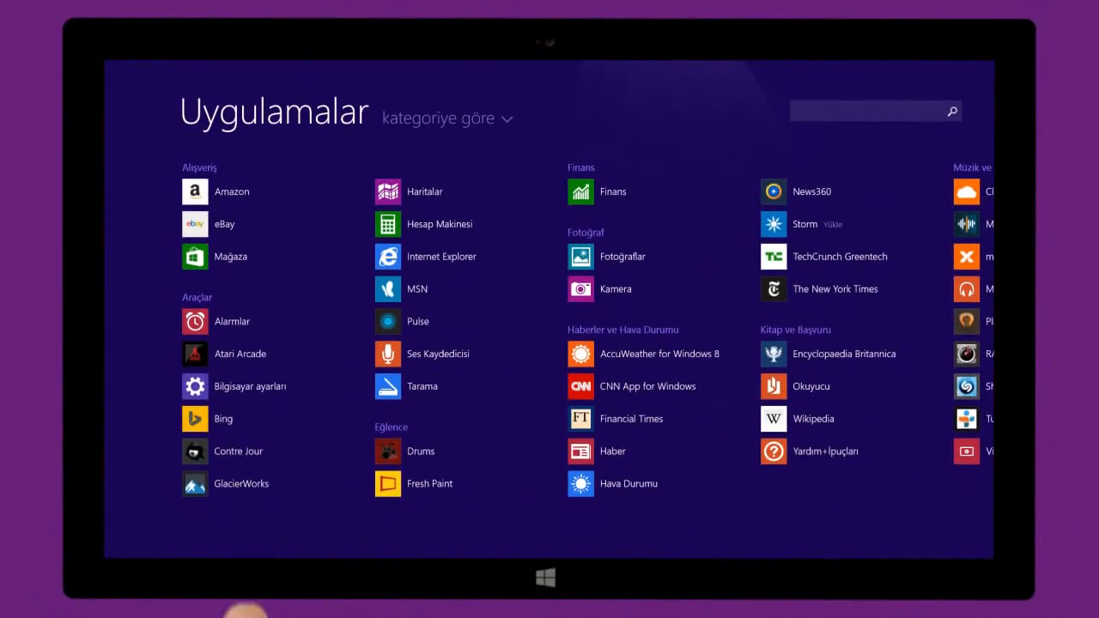
Scroll the Uygulamalar view to Oyunlar and select Halo: Spartan Assault Lite to show its app commands.
scroll("right", 3)
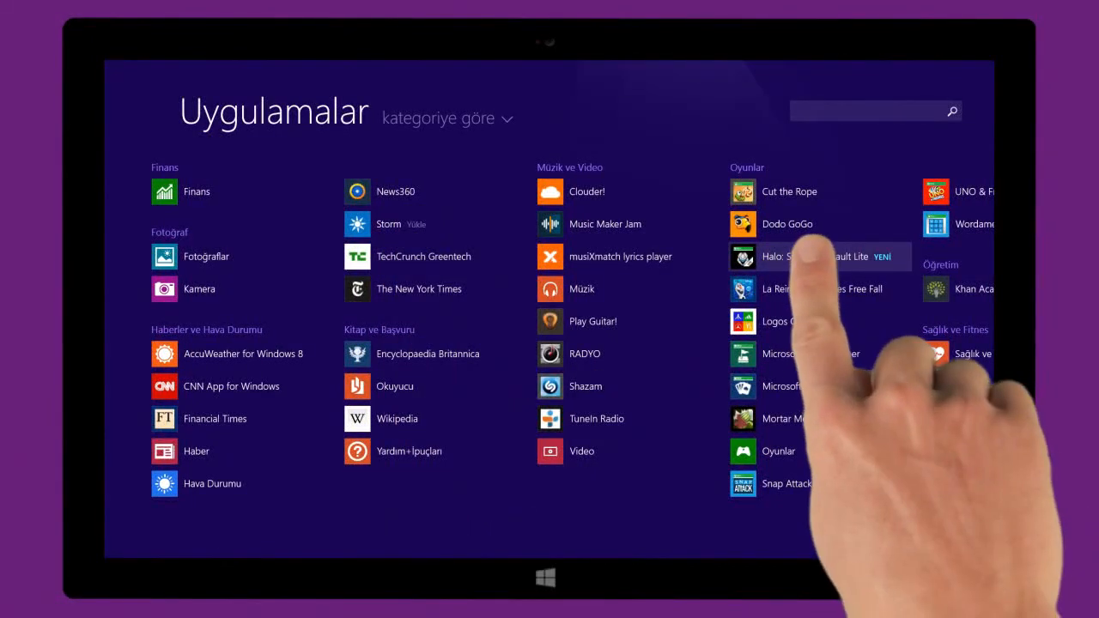
left_click(814, 255)
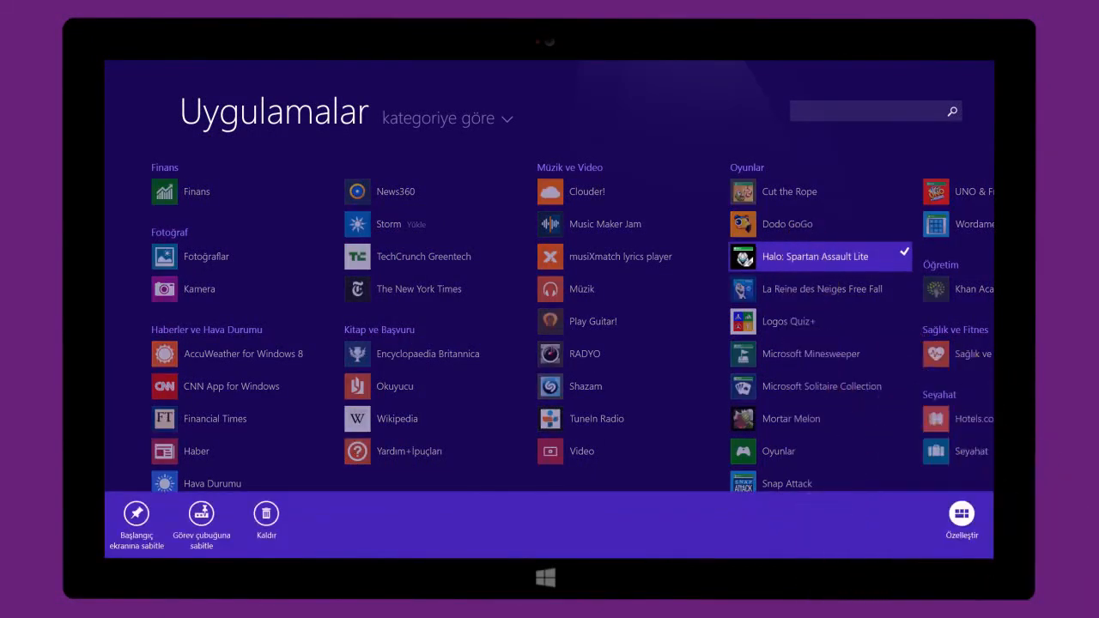